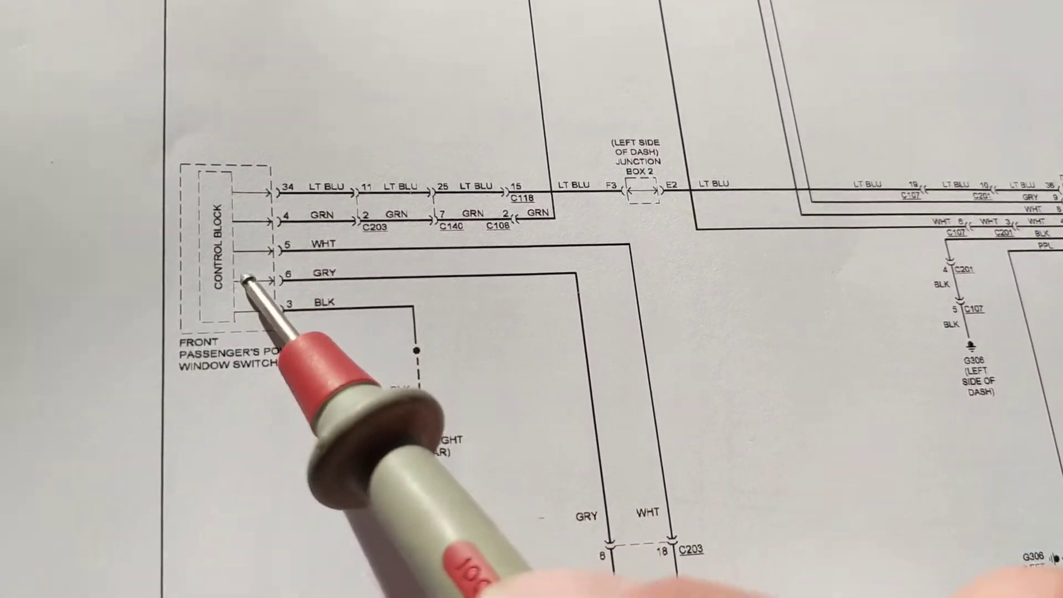
pyautogui.scroll(-3)
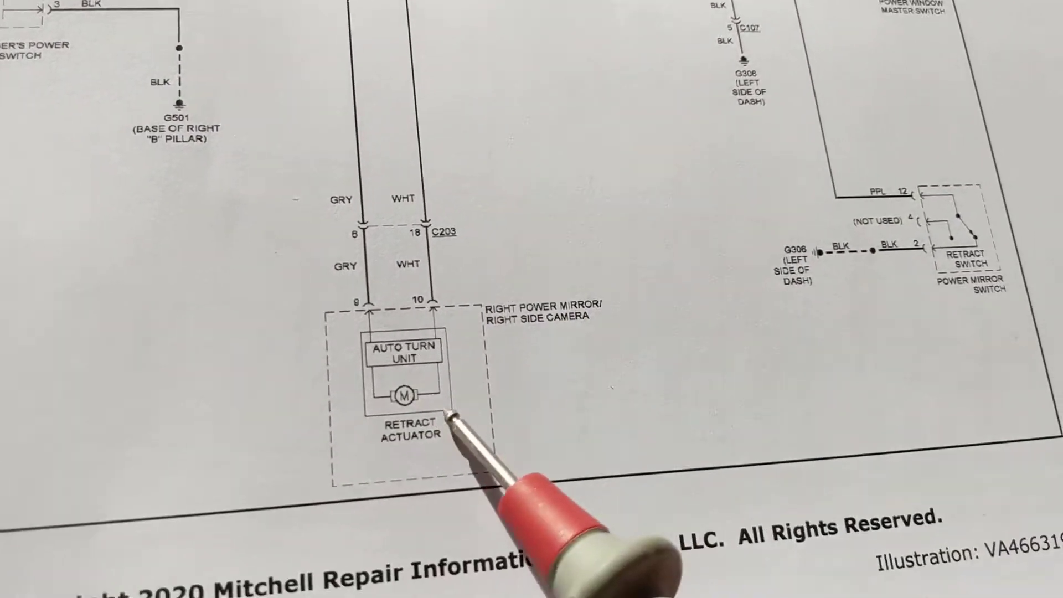